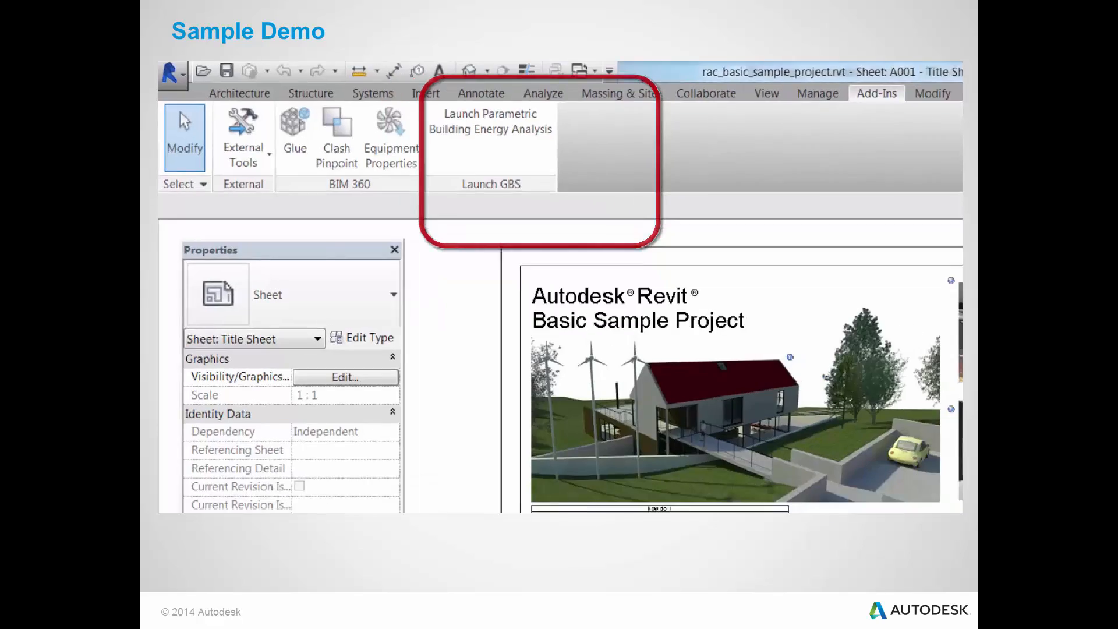
Launch the parametric energy analysis and run the baseline cost simulation for all three sites.
left_click(490, 183)
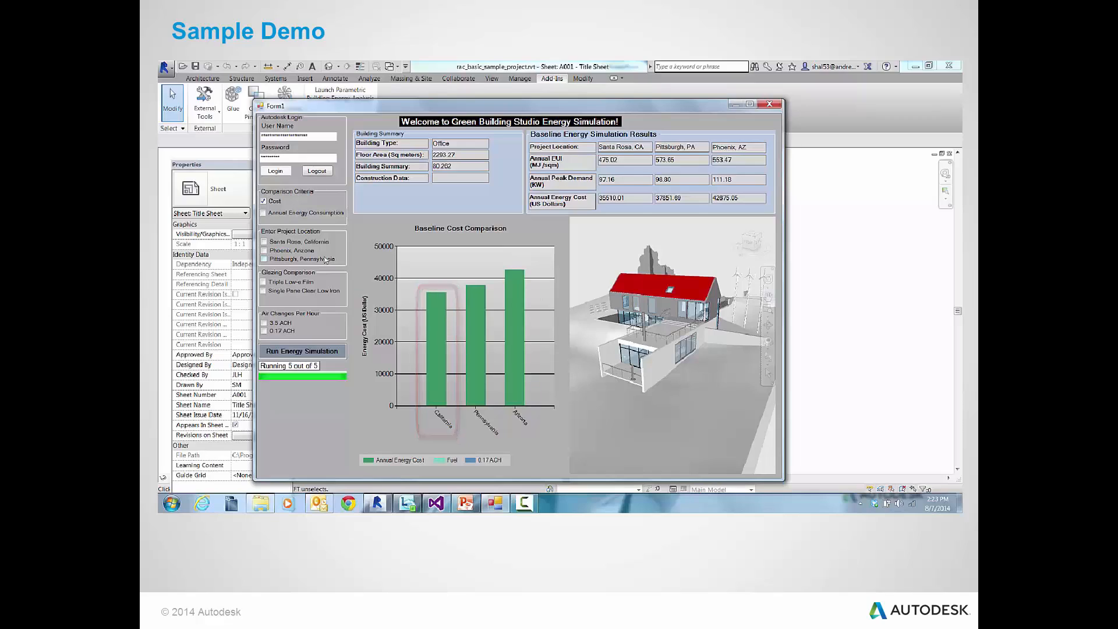
Chart Pittsburgh annual energy consumption with Single Pane Clear Low Iron glazing added.
left_click(264, 212)
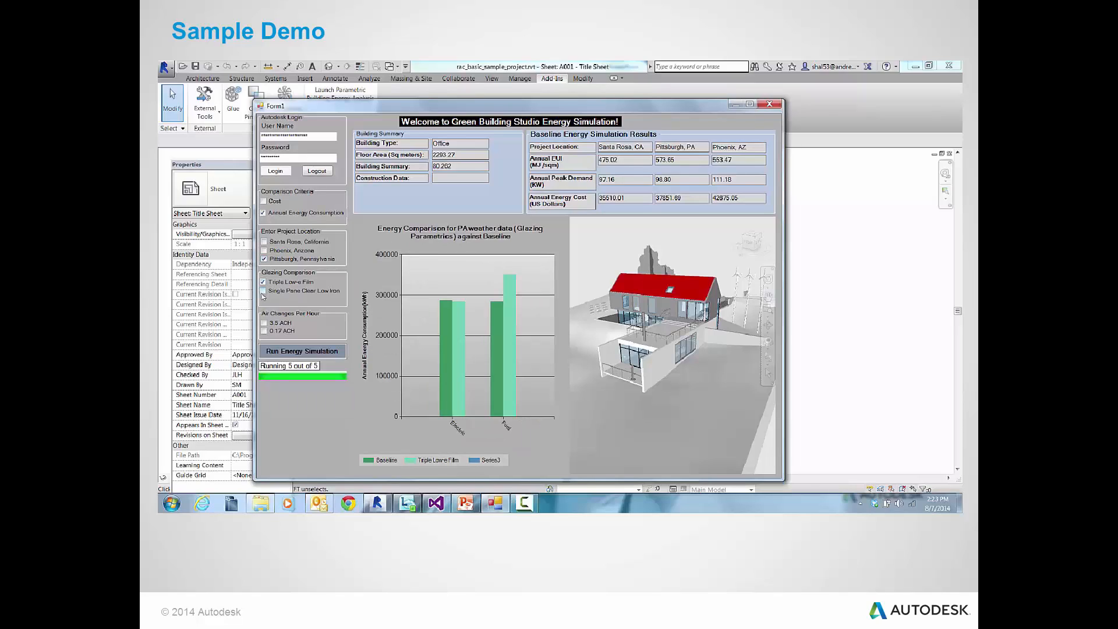
left_click(263, 291)
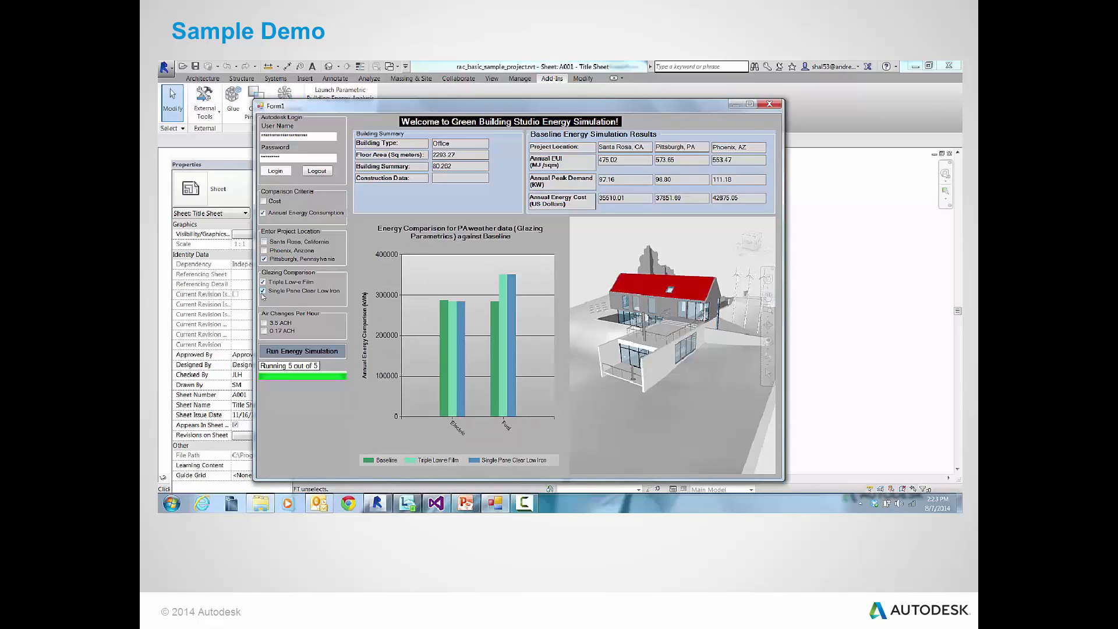